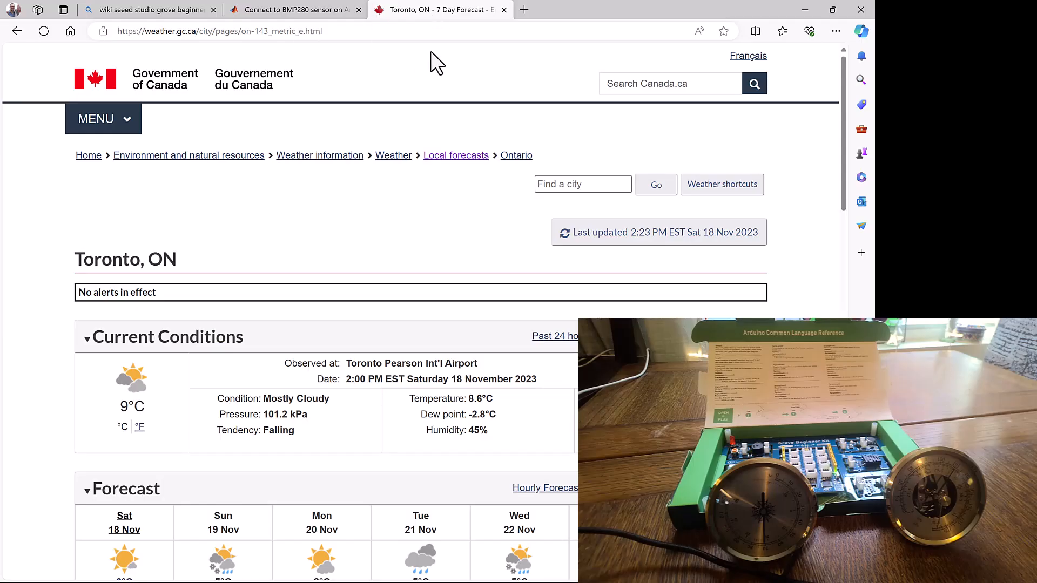
mouse_move(308, 56)
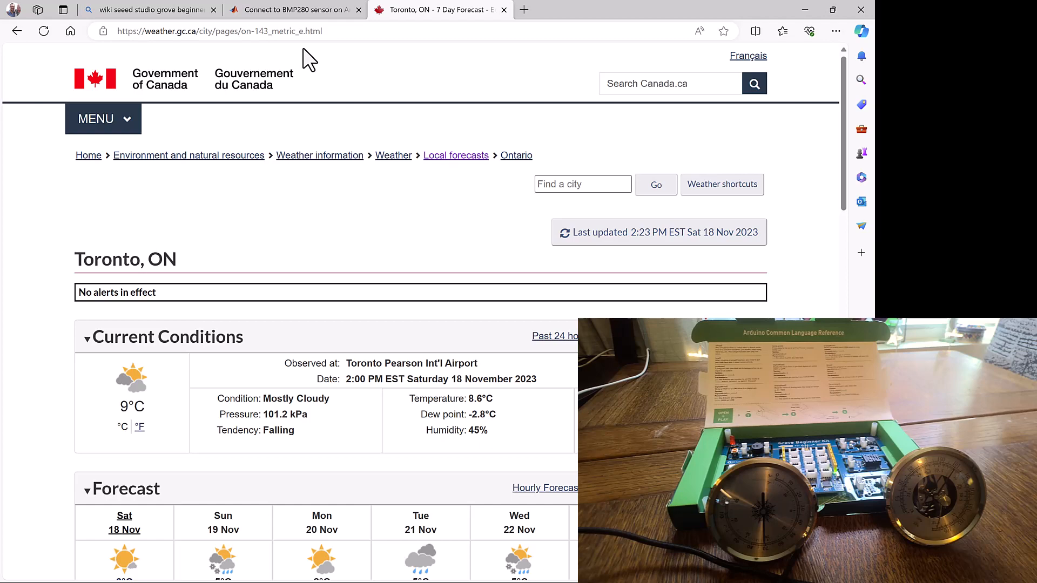
mouse_move(302, 60)
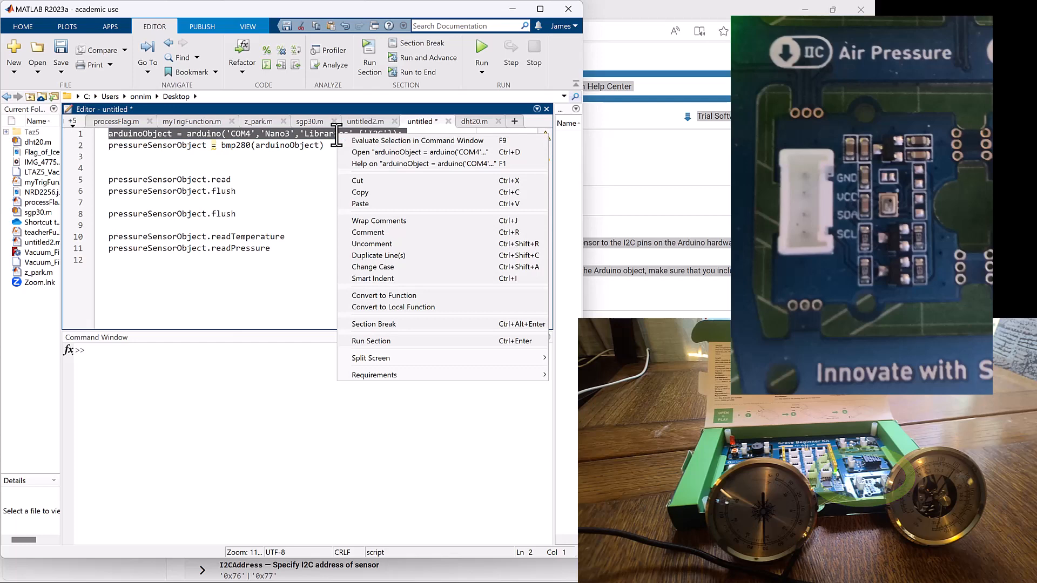
- Evaluate the arduino() line to connect to the Arduino Nano on COM4 with the I2C library
left_click(417, 141)
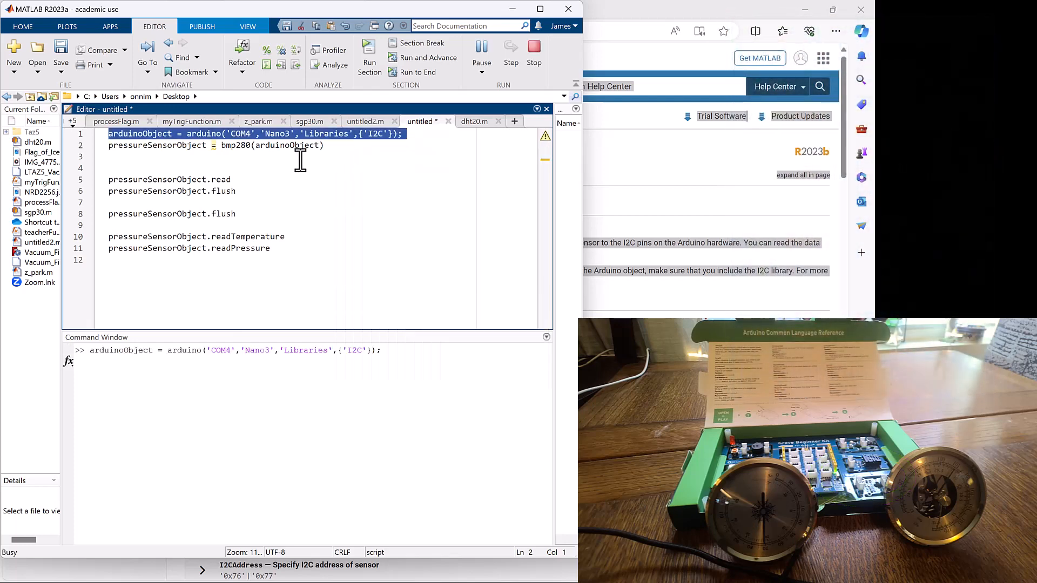
mouse_move(291, 149)
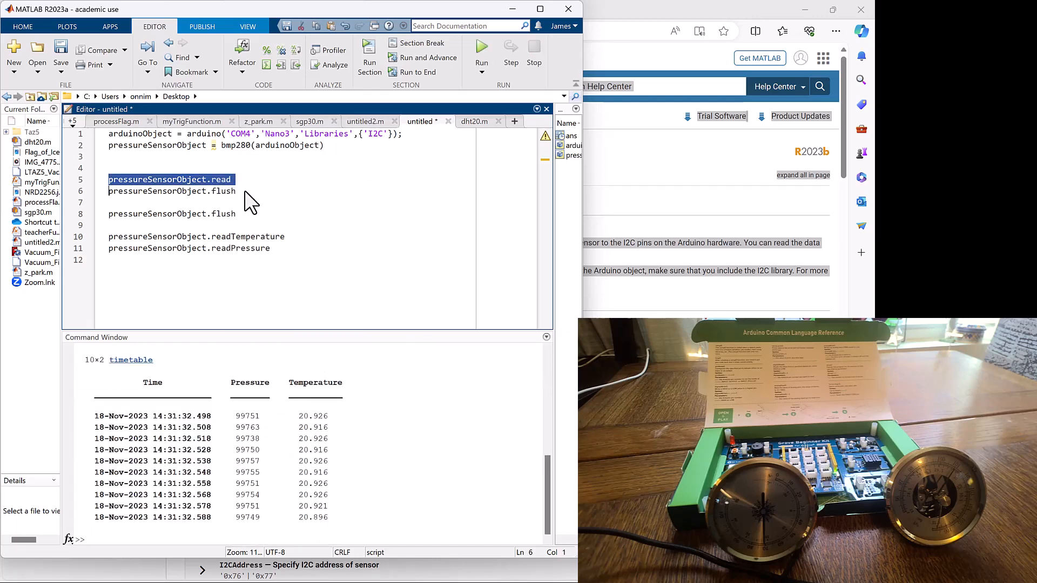
mouse_move(218, 236)
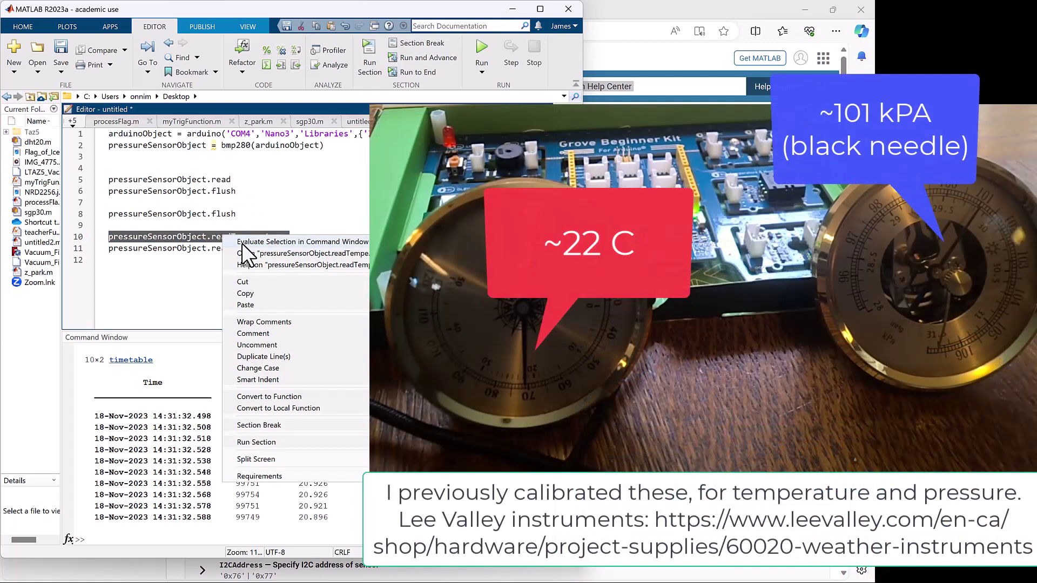
- Evaluate flush, readTemperature and readPressure, returning 20.9260 °C and 9.9754e+04 Pa
left_click(301, 241)
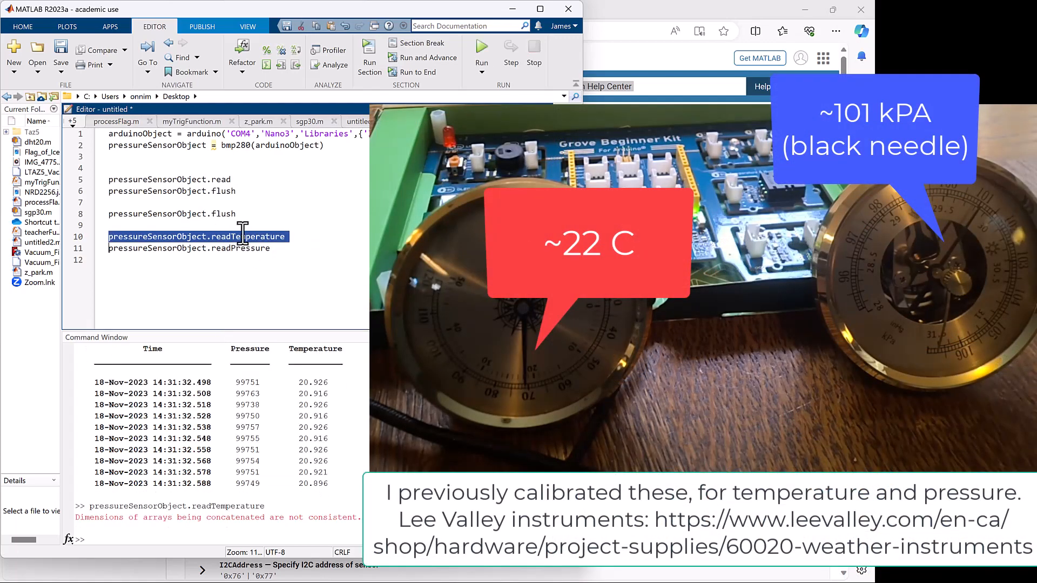
right_click(170, 214)
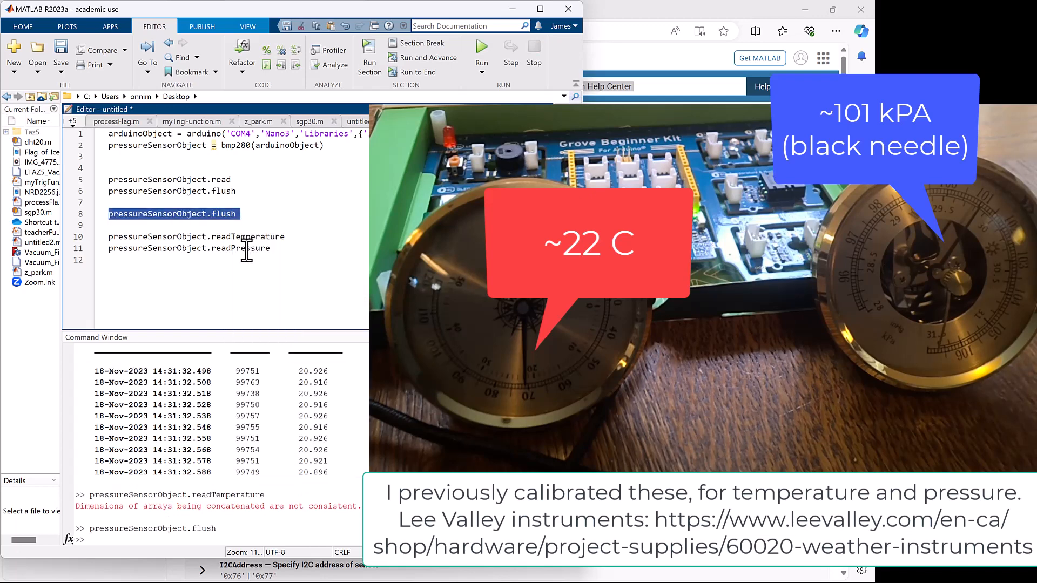
right_click(195, 237)
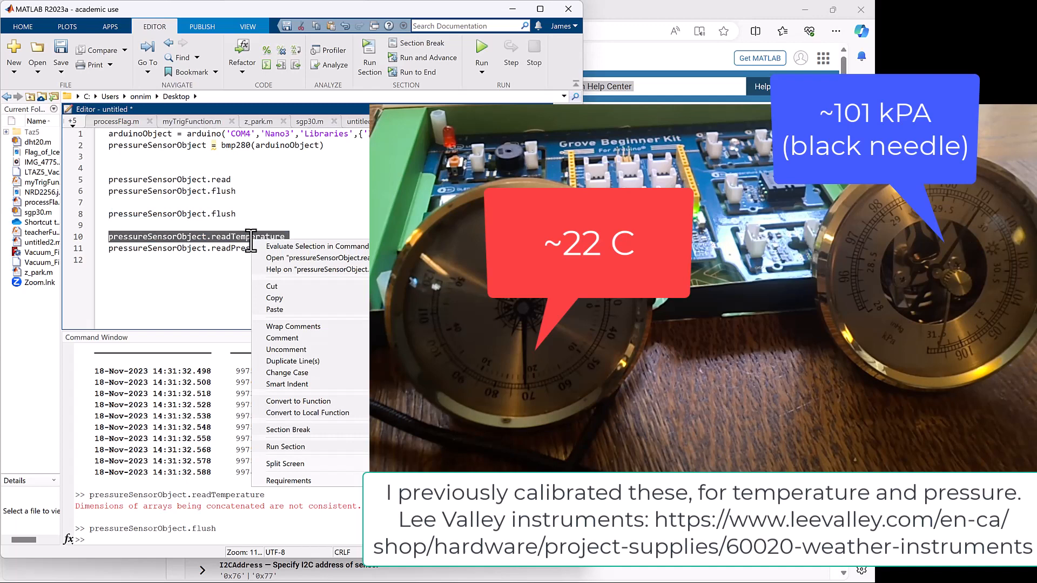
left_click(316, 247)
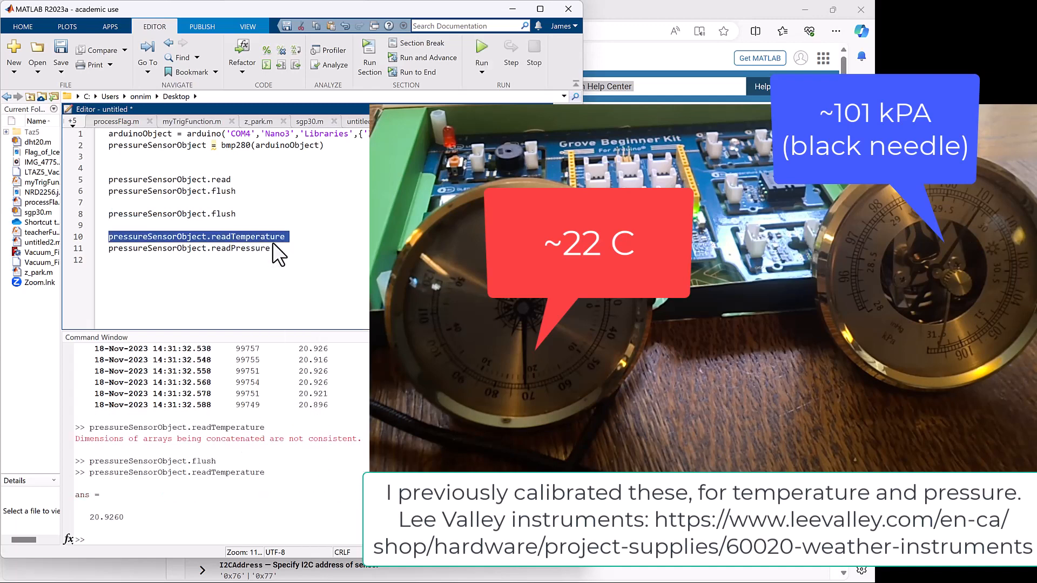
right_click(191, 248)
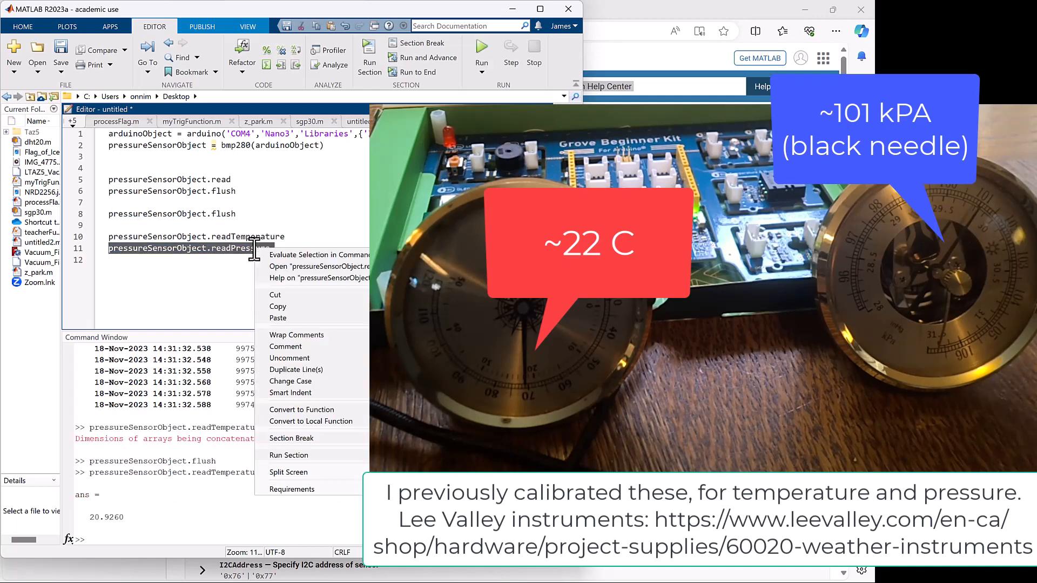
left_click(320, 255)
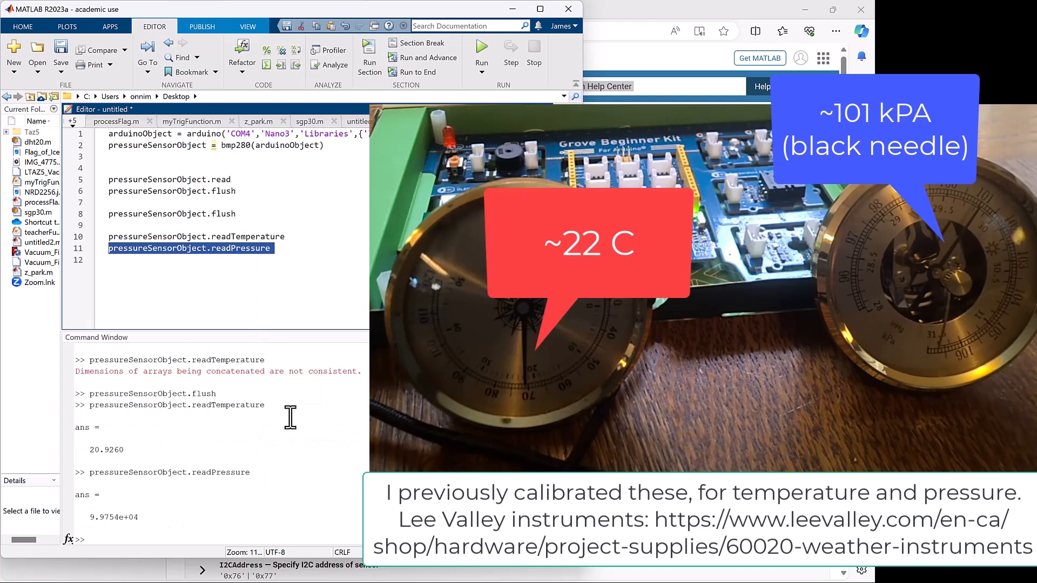
- Compute 101-ans/1000 in the Command Window, giving a 1.2460 kPa offset
type("1")
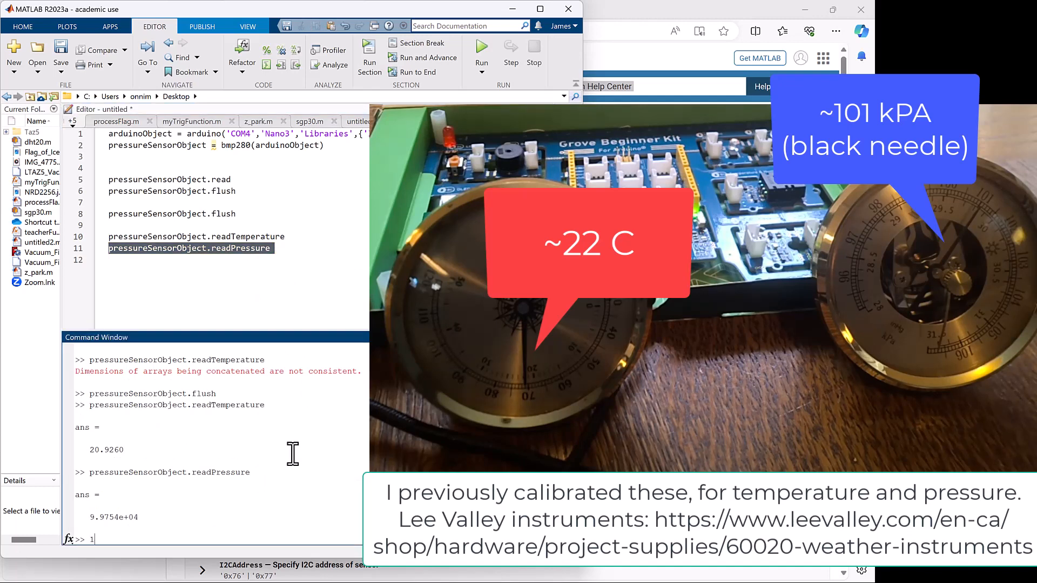
type("01-")
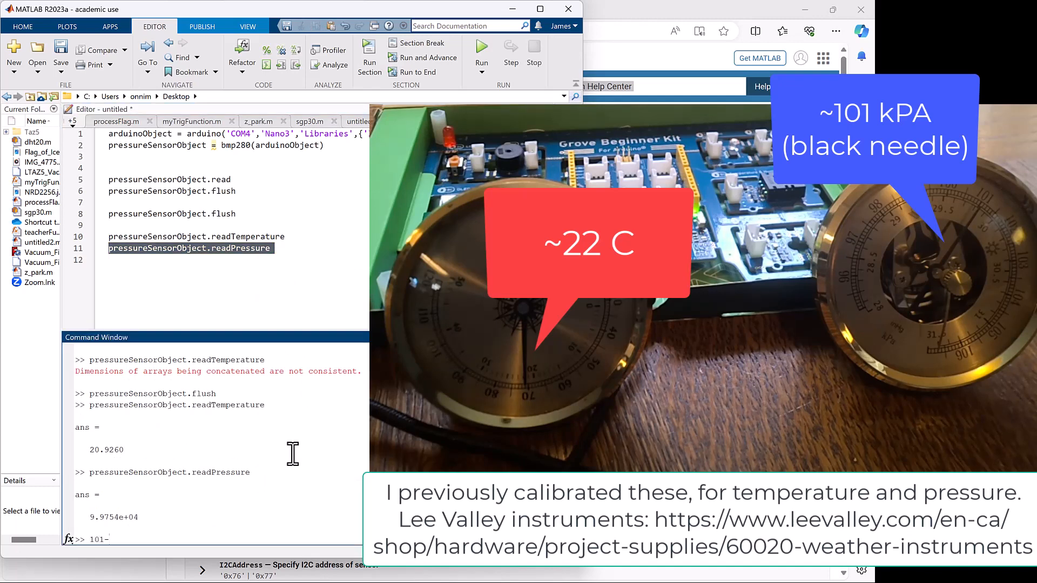
type("ans/1000")
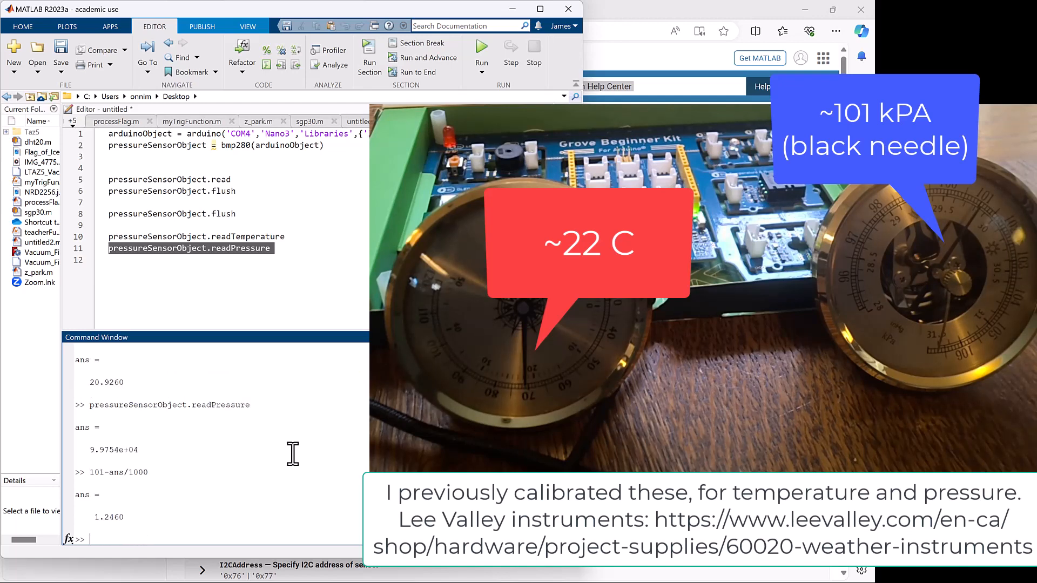
mouse_move(341, 289)
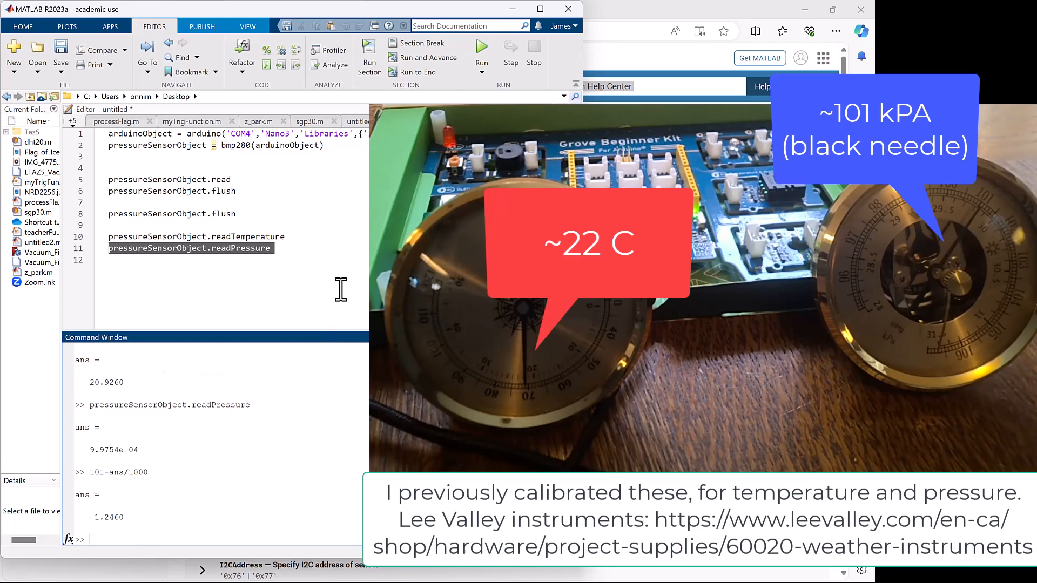